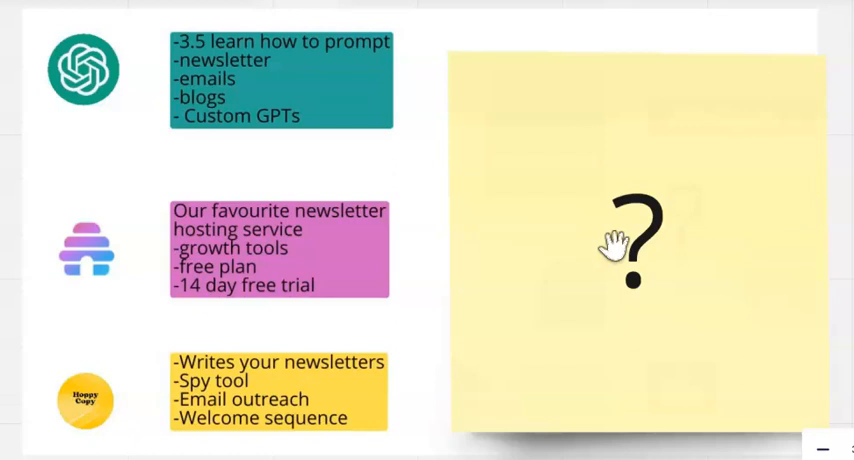
mouse_move(288, 80)
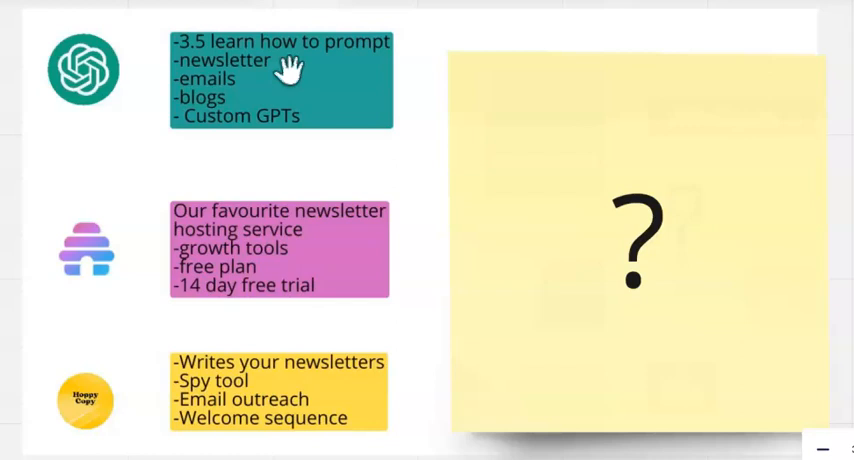
mouse_move(292, 82)
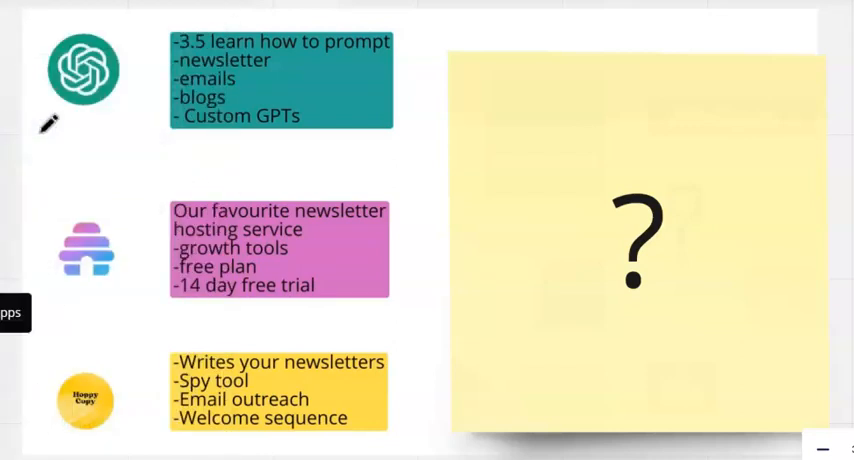
mouse_move(42, 140)
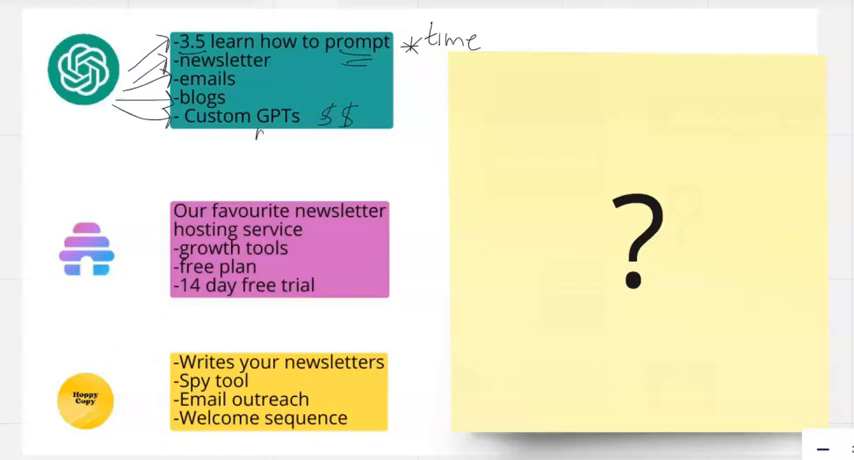
Step: Add a 'Membership' text note under the teal ChatGPT note
type("Memb")
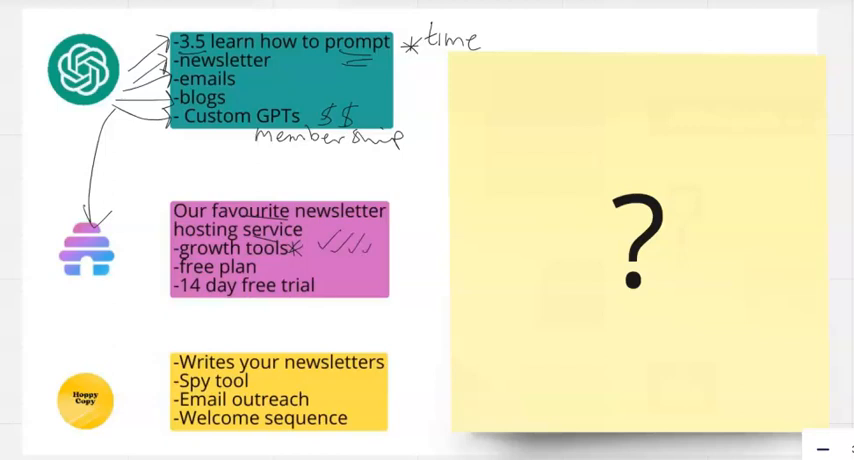
left_click_drag(360, 242, 390, 242)
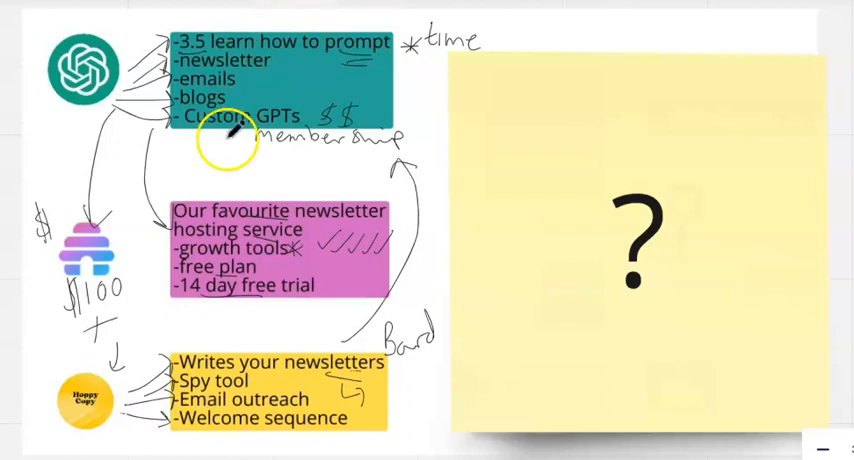
left_click(552, 314)
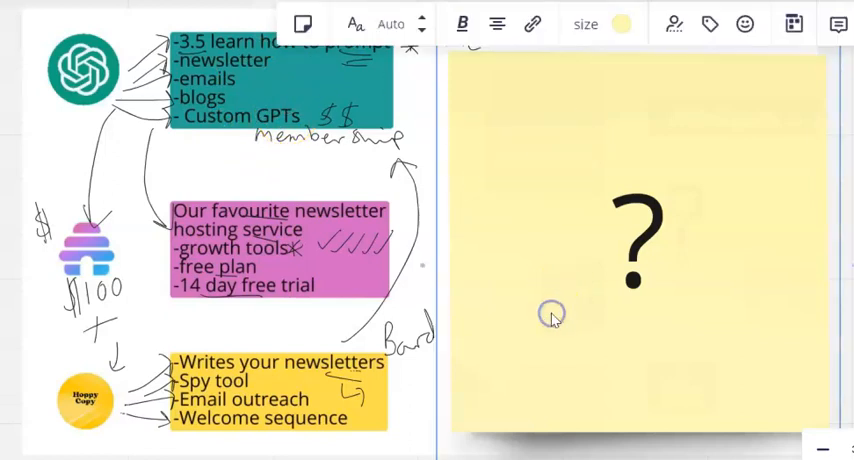
mouse_move(556, 320)
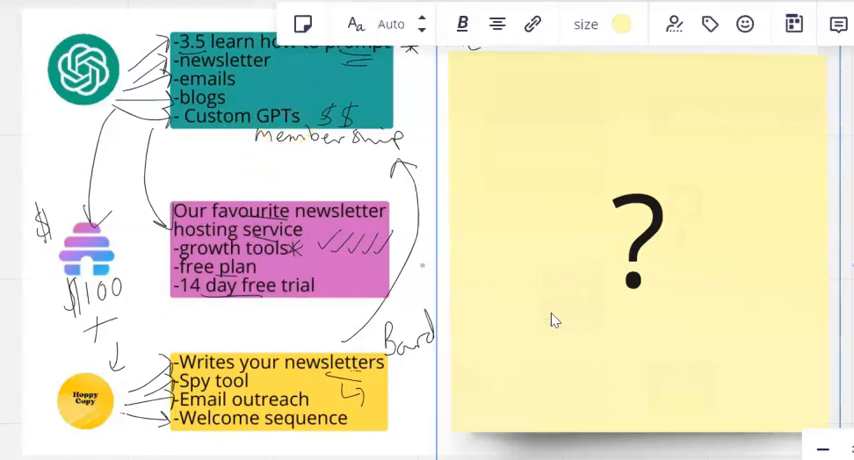